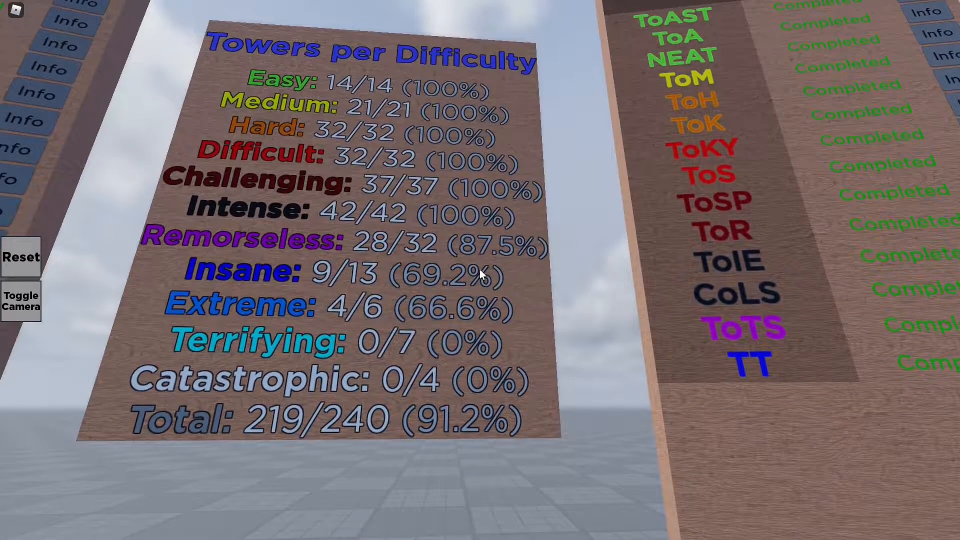
mouse_move(481, 270)
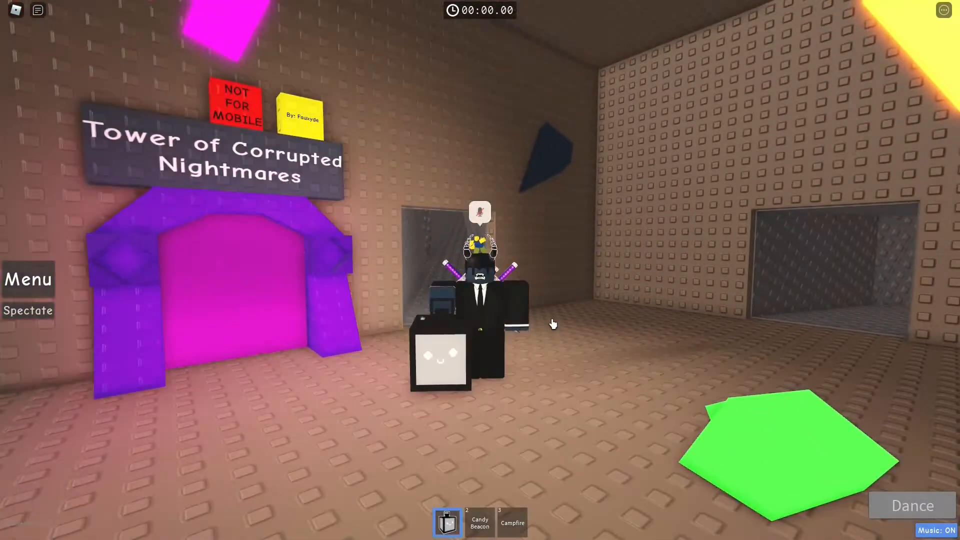
Step: Walk through the pink portal to start the Tower of Corrupted Nightmares timer
click(512, 522)
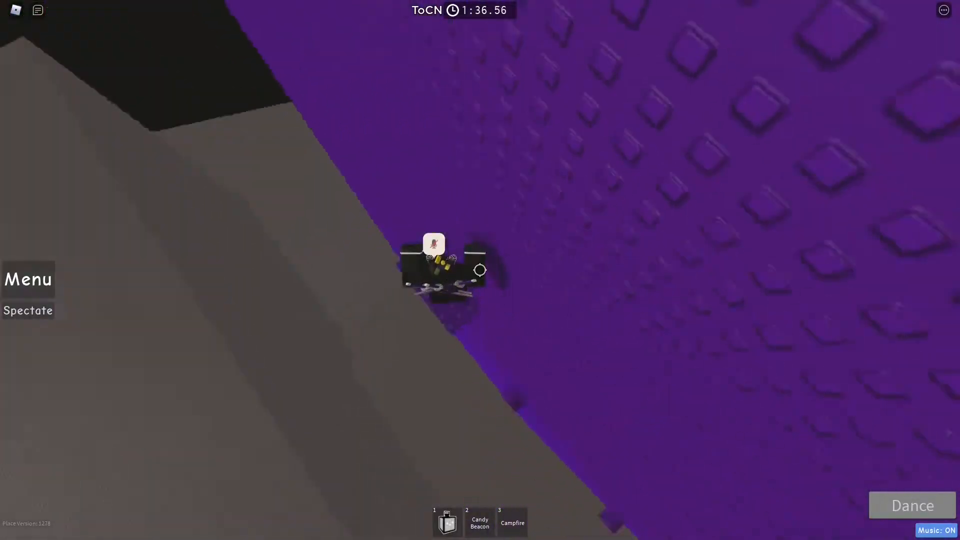
mouse_move(481, 270)
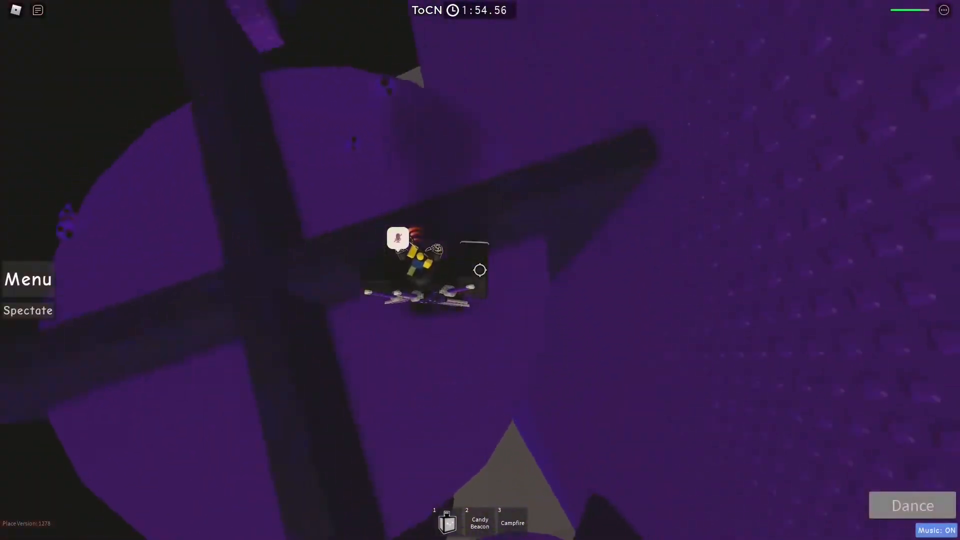
mouse_move(480, 270)
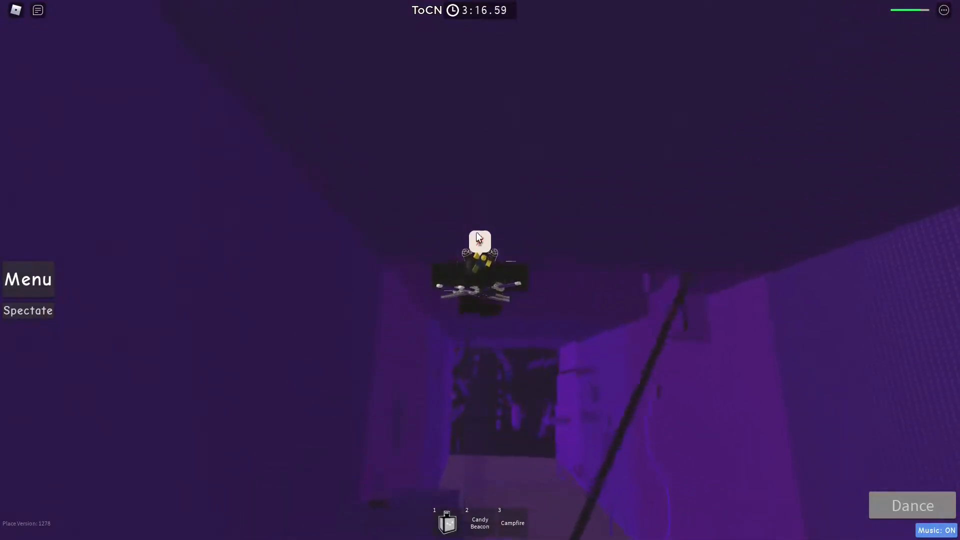
mouse_move(480, 246)
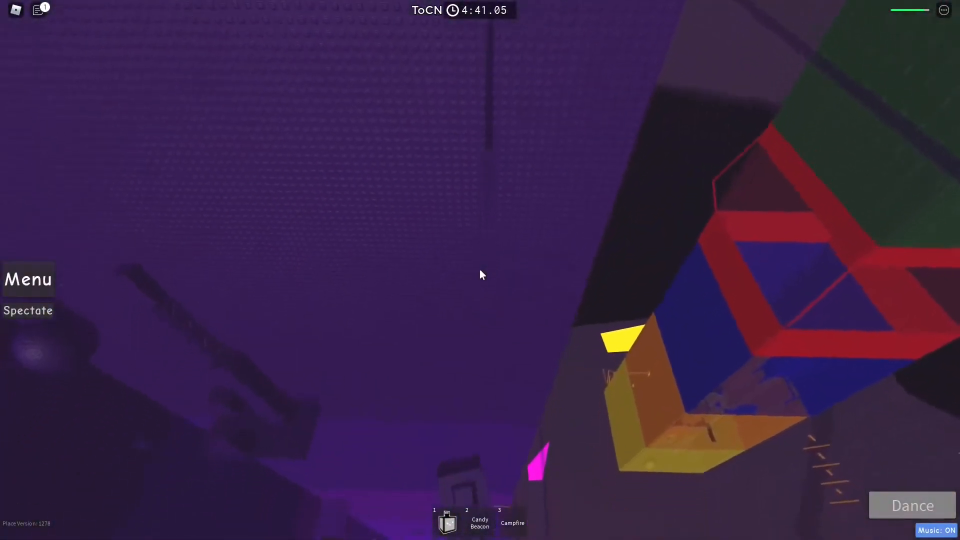
mouse_move(481, 270)
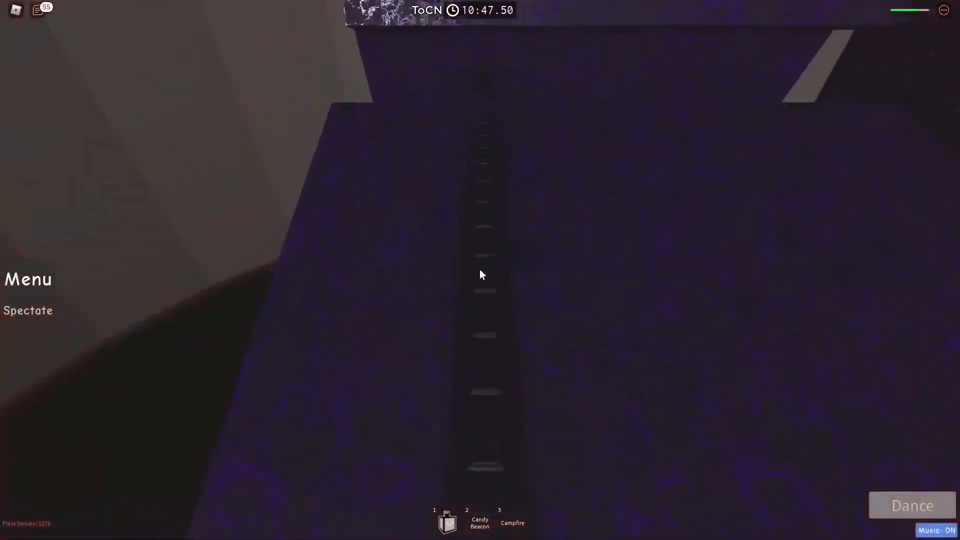
mouse_move(480, 275)
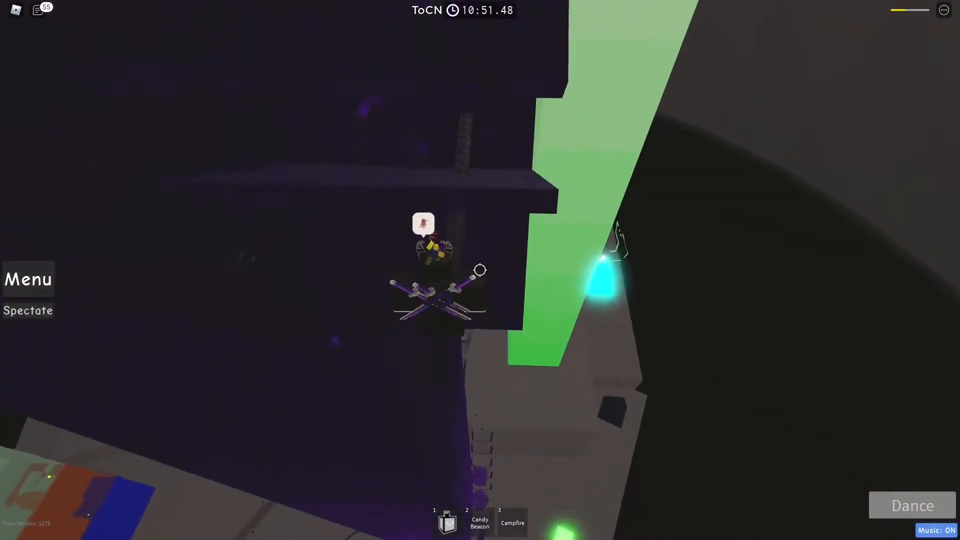
click(513, 523)
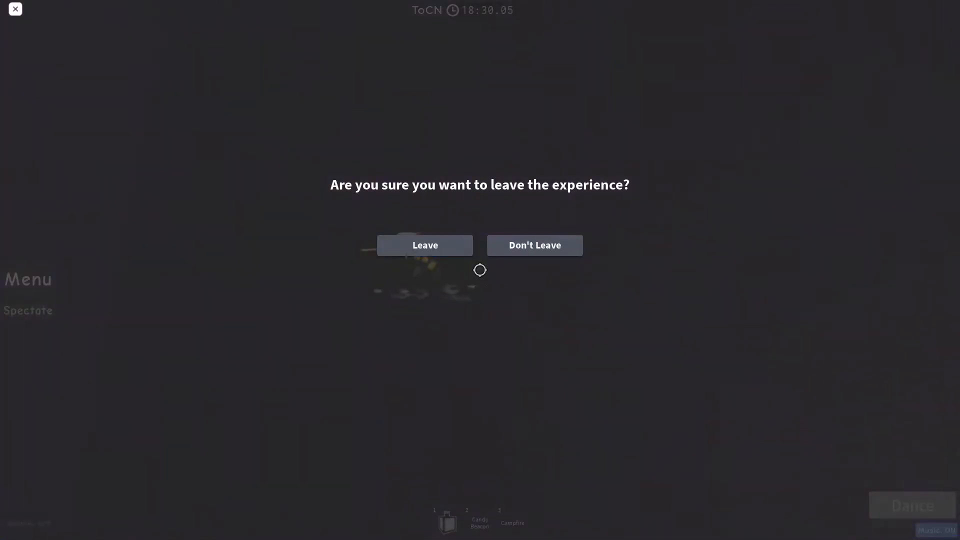
Step: Choose Don't Leave on the leave prompt and stay in the tower obby
click(534, 245)
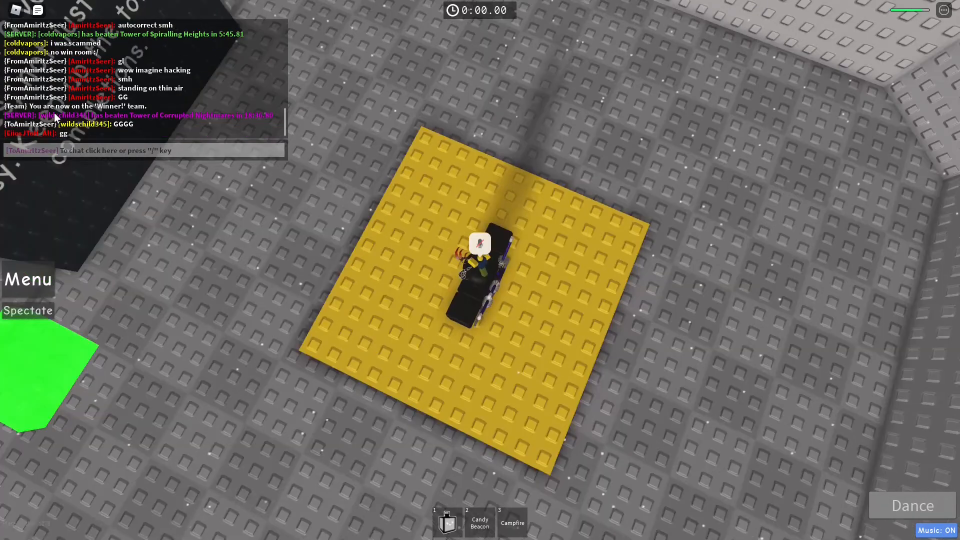
Step: Start typing the chat message 'I HATE THA' while standing on the winner pad
text(I HATE THAT  TOWER SO M)
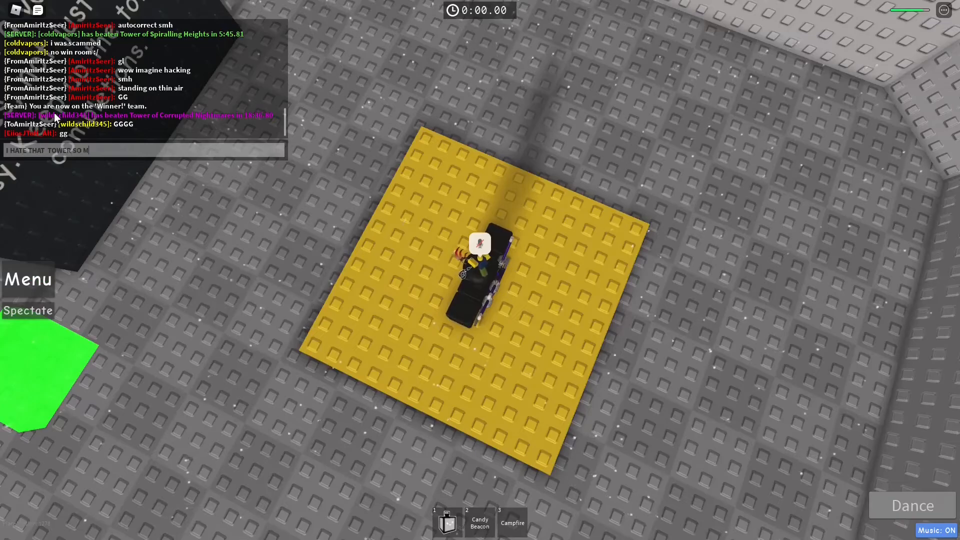
Step: Send the 'I HATE THAT TOWER SO MUCH' message in chat
key(Return)
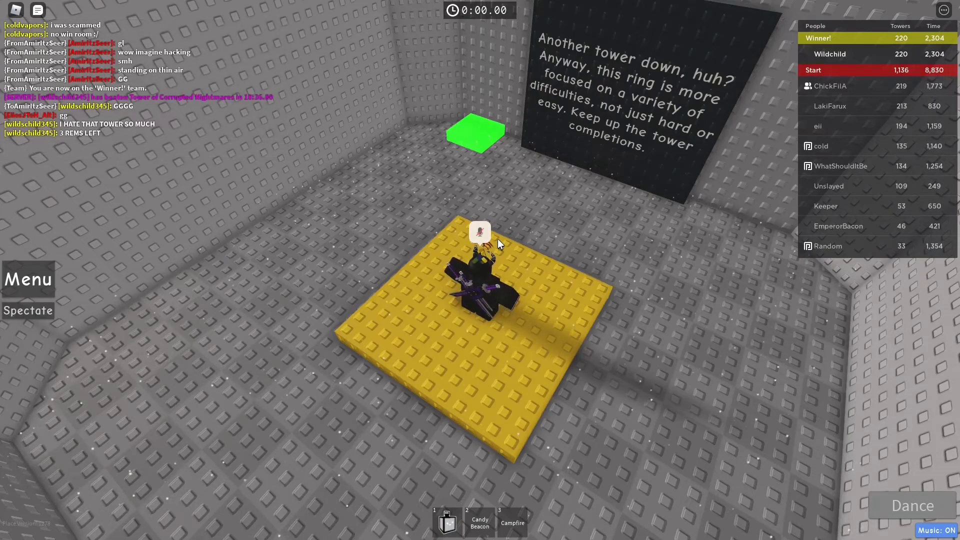
click(27, 311)
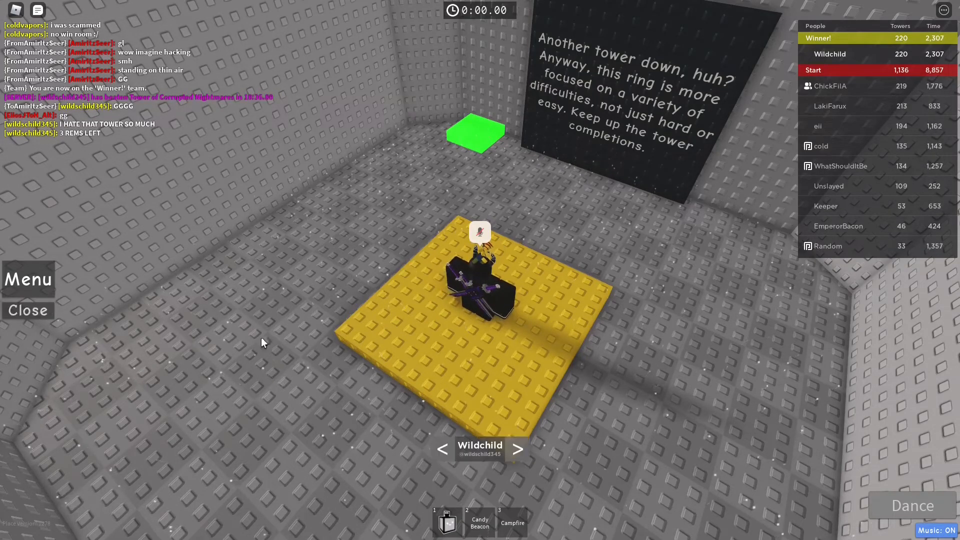
click(518, 450)
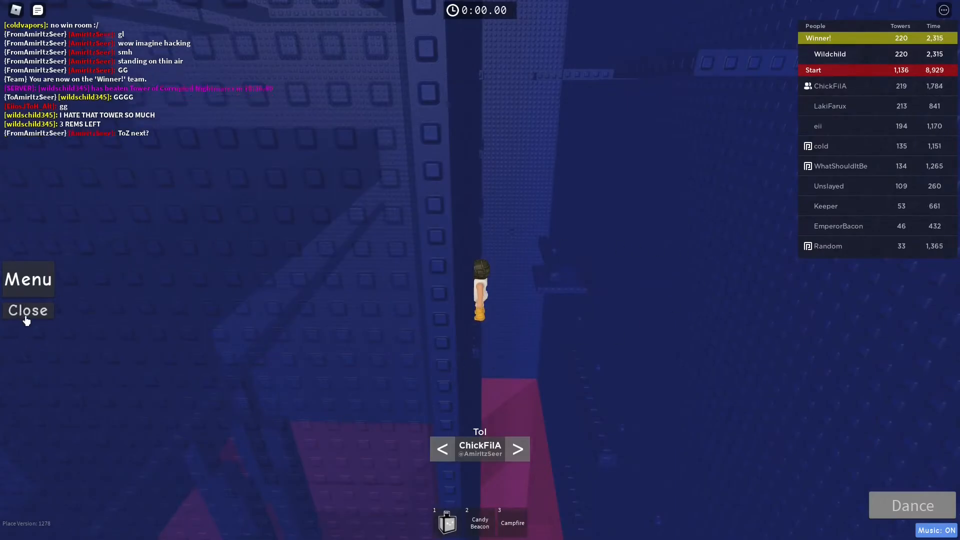
click(27, 310)
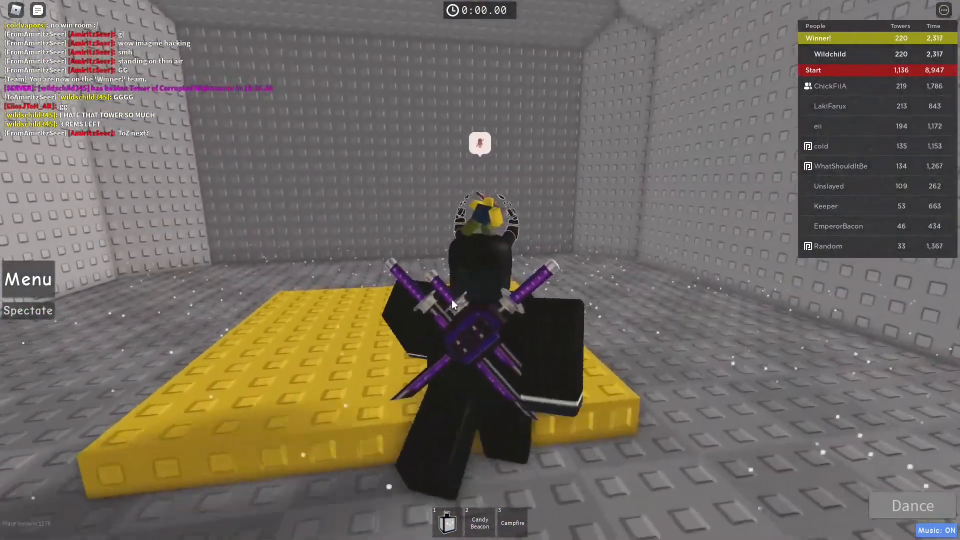